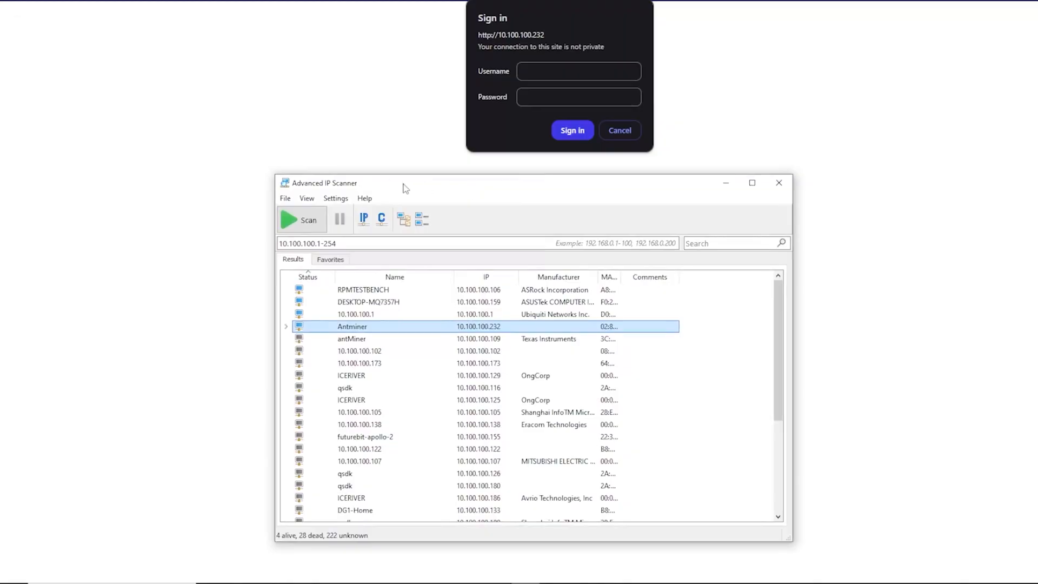
{"action": "mouse_move", "coordinate": [429, 325]}
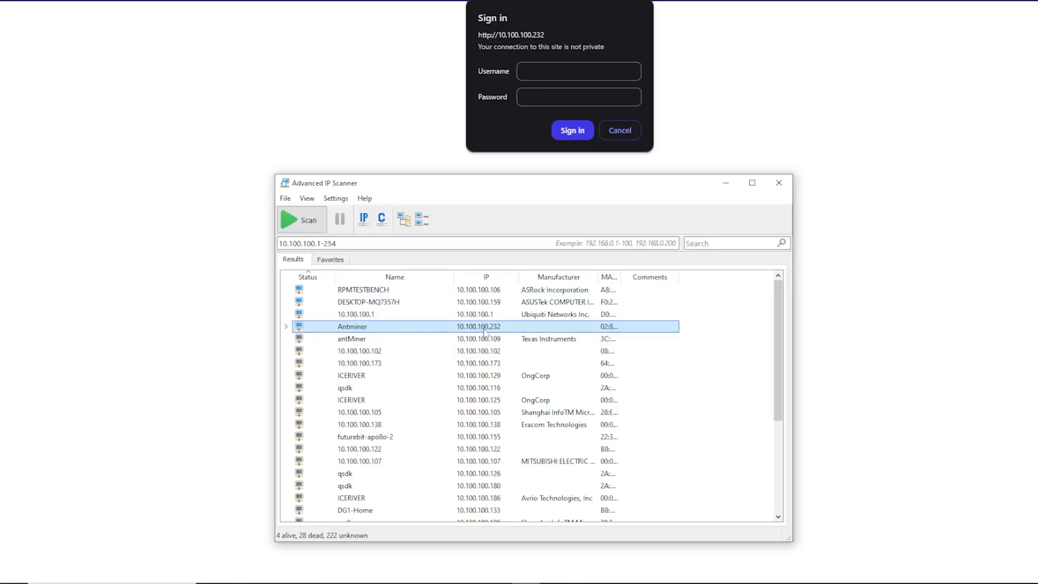
- Reach the Antminer's web sign-in prompt at 10.100.100.232 from the scan results
{"action": "left_click", "coordinate": [578, 71]}
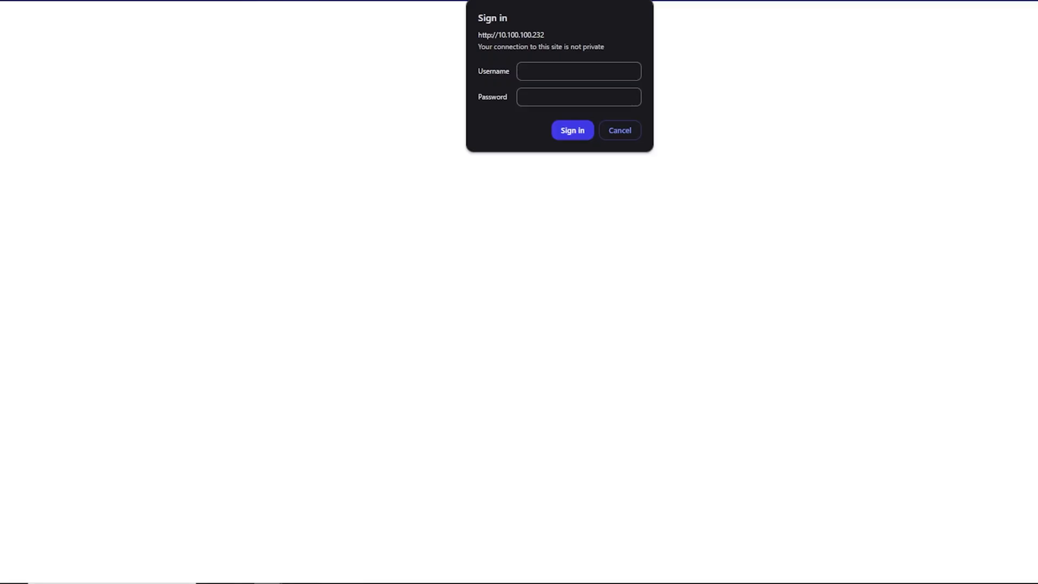
{"action": "mouse_move", "coordinate": [524, 36]}
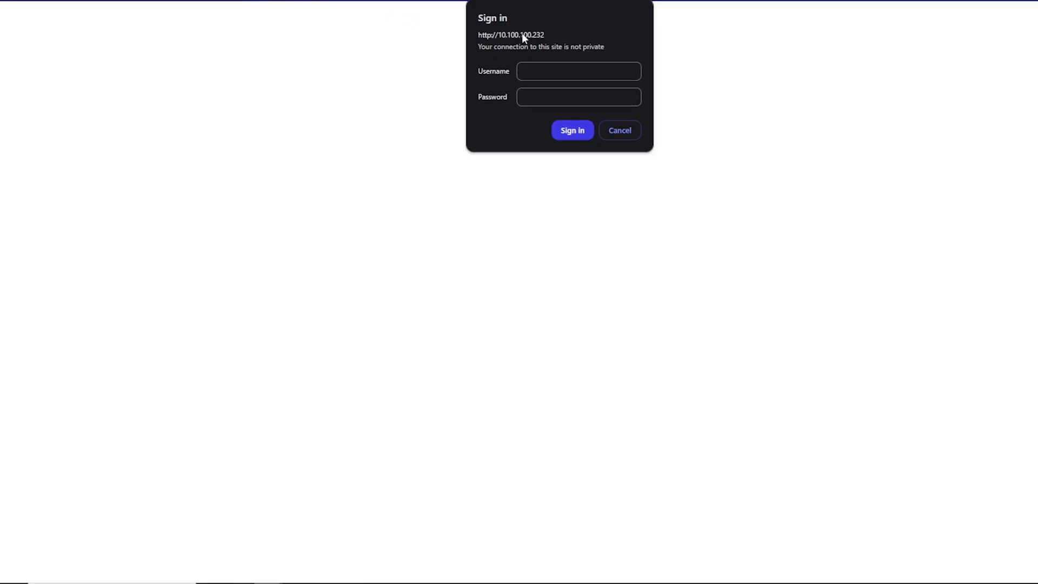
- Sign in as root, landing on the Antminer S21+ dashboard
{"action": "left_click", "coordinate": [577, 71]}
{"action": "type", "text": "root"}
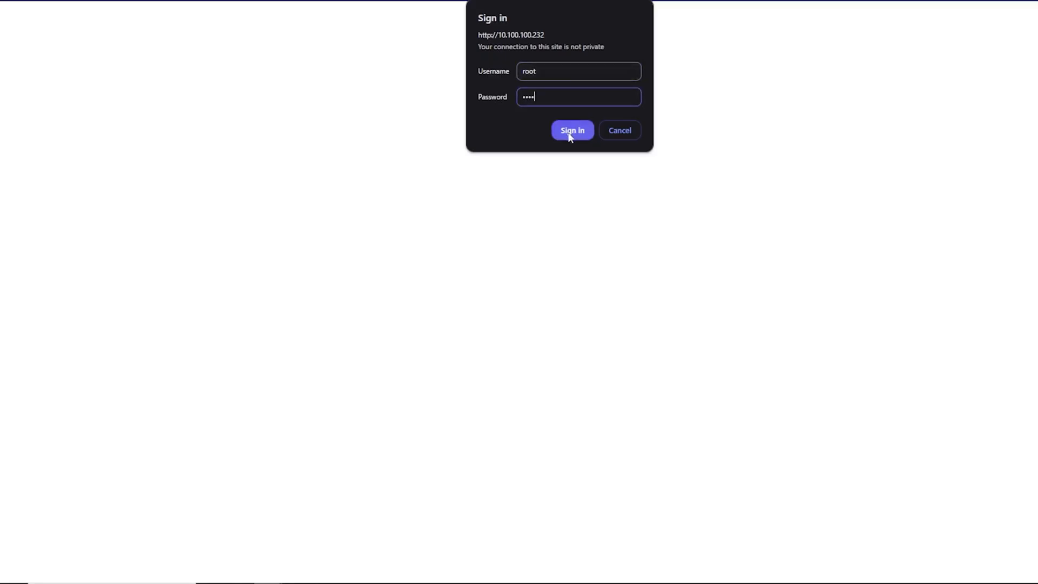
{"action": "left_click", "coordinate": [572, 131]}
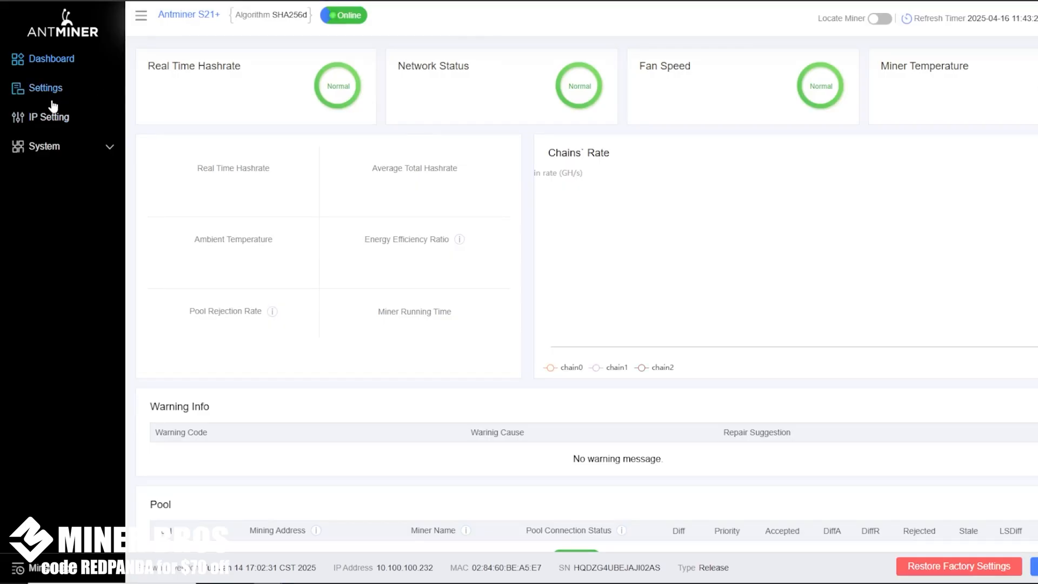
{"action": "mouse_move", "coordinate": [54, 84]}
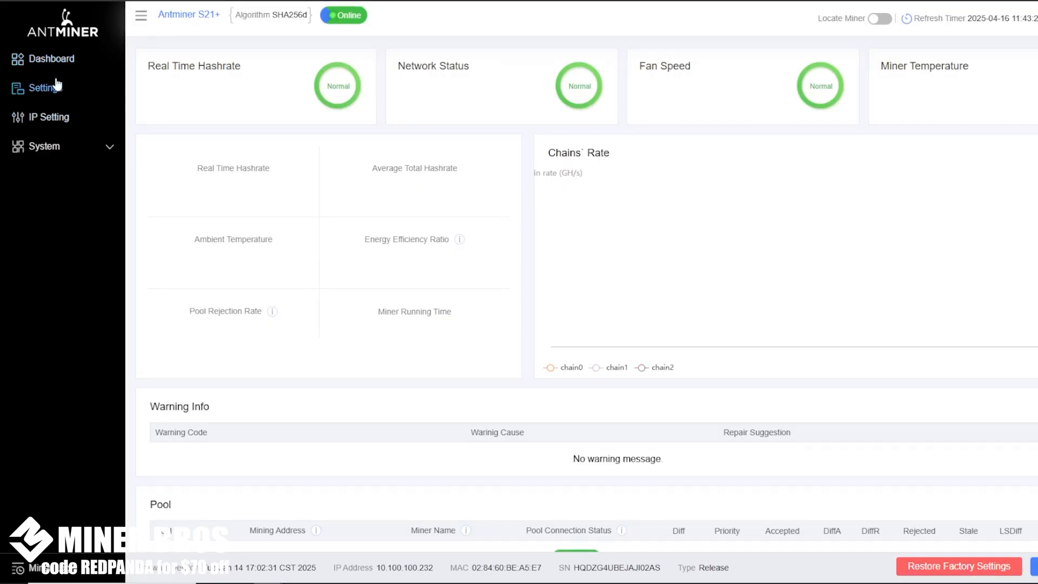
- Go to Settings and inspect Pool1's ViaBTC mining address and worker name
{"action": "left_click", "coordinate": [45, 88]}
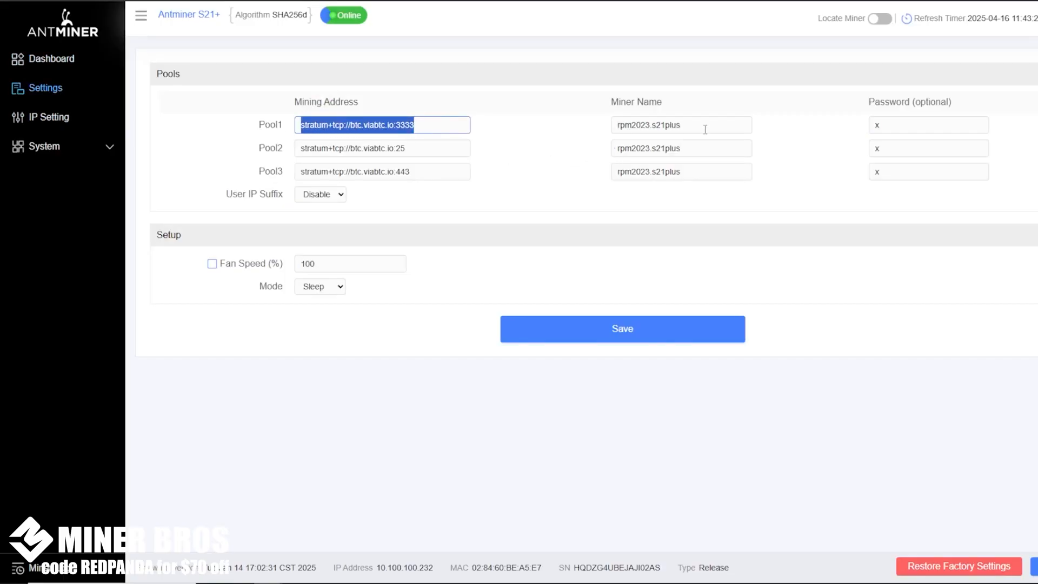
{"action": "left_click", "coordinate": [928, 124]}
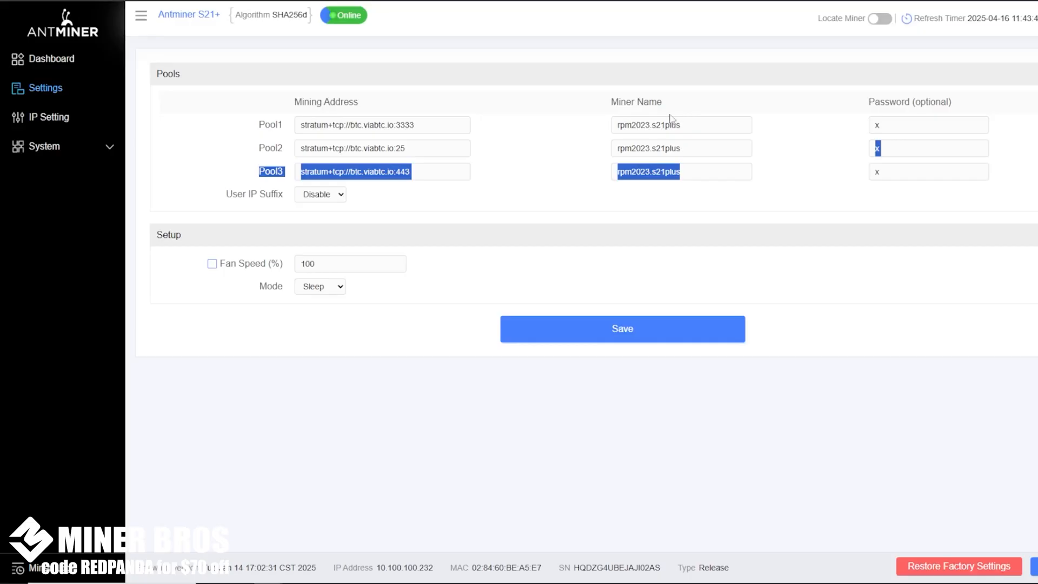
{"action": "left_click", "coordinate": [681, 124]}
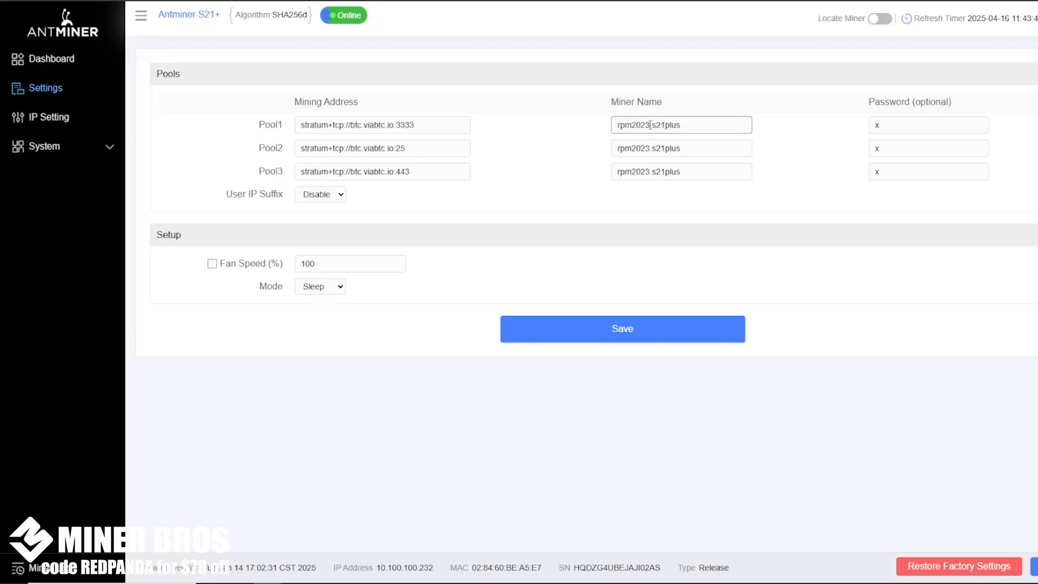
{"action": "double_click", "coordinate": [633, 125]}
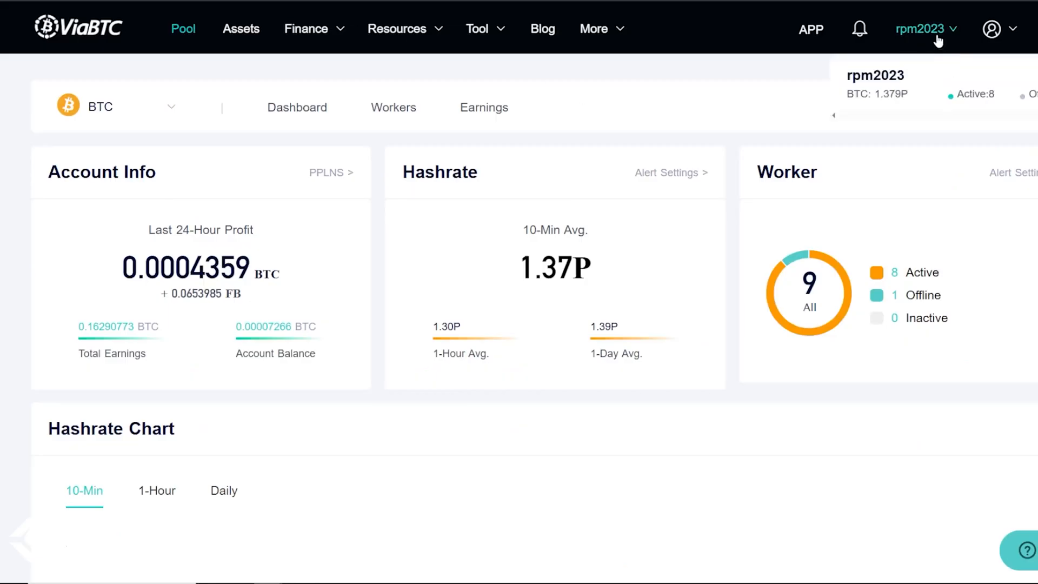
{"action": "mouse_move", "coordinate": [933, 39]}
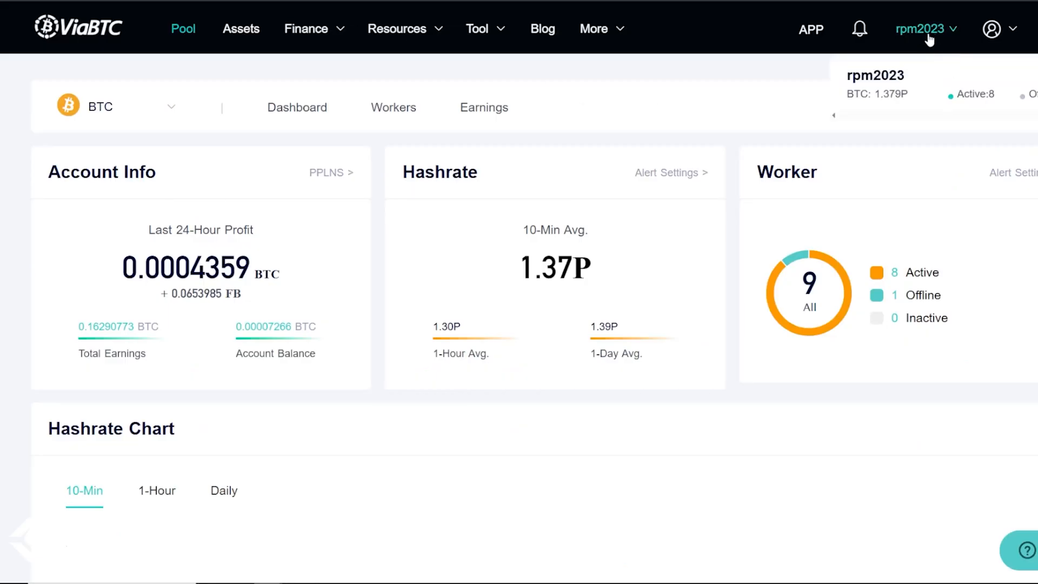
- On ViaBTC, keep the BTC dashboard and scroll to its recommended Stratum URLs
{"action": "left_click", "coordinate": [992, 28]}
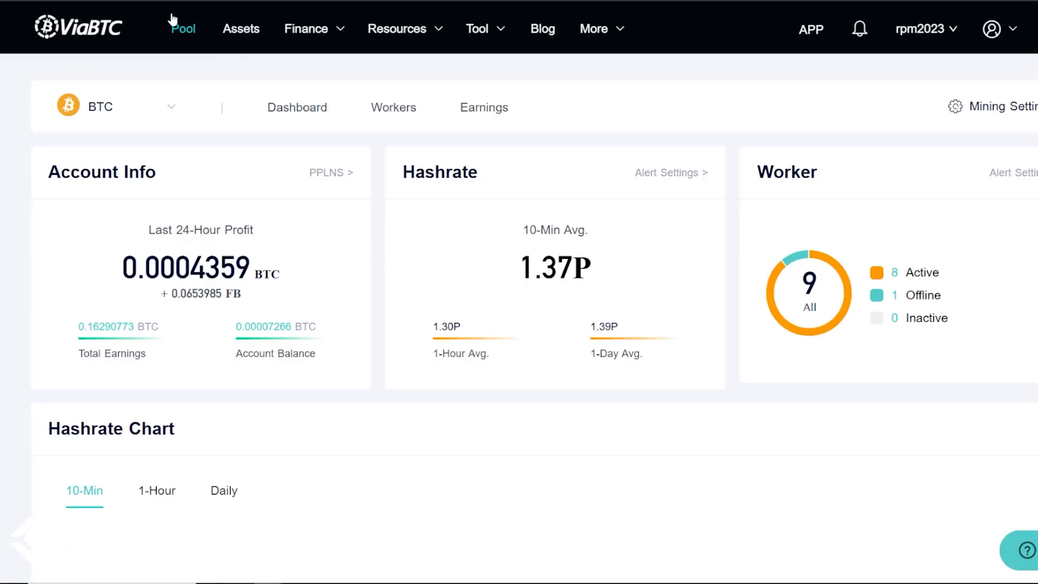
{"action": "left_click", "coordinate": [112, 106]}
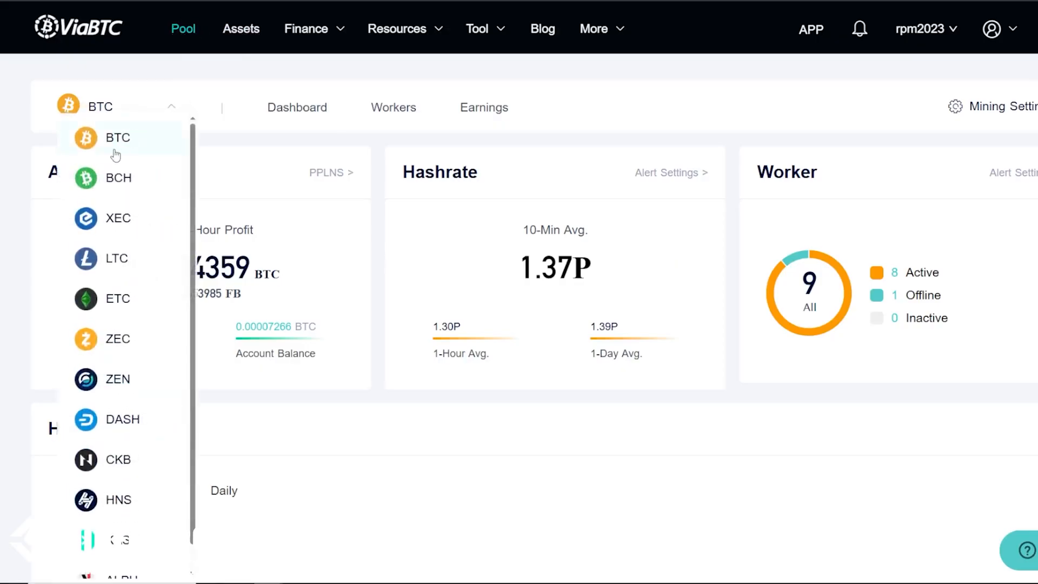
{"action": "mouse_move", "coordinate": [121, 192]}
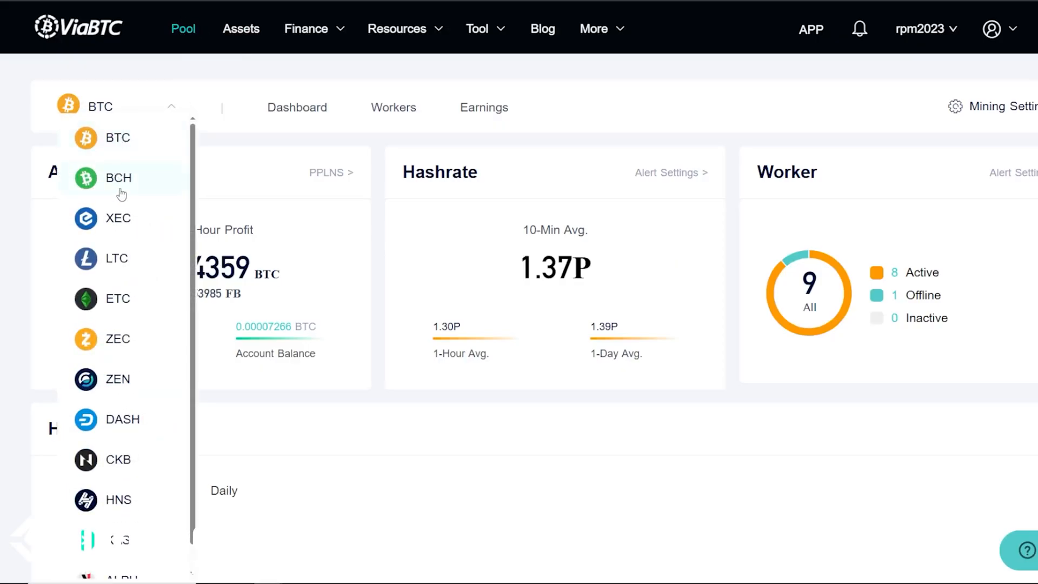
{"action": "left_click", "coordinate": [101, 107]}
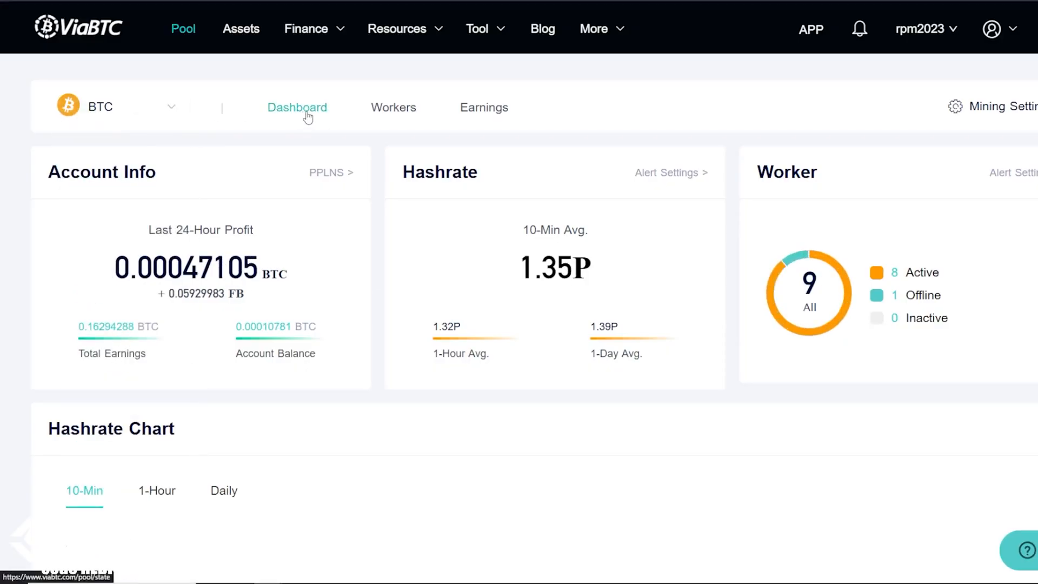
{"action": "scroll", "scroll_direction": "down", "scroll_amount": 3}
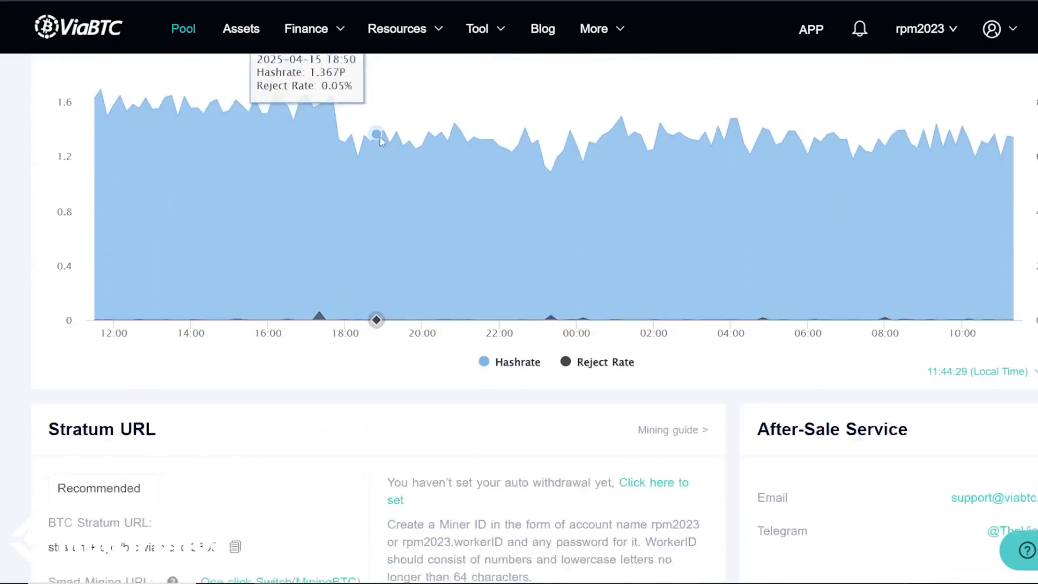
{"action": "scroll", "scroll_direction": "down", "scroll_amount": 3}
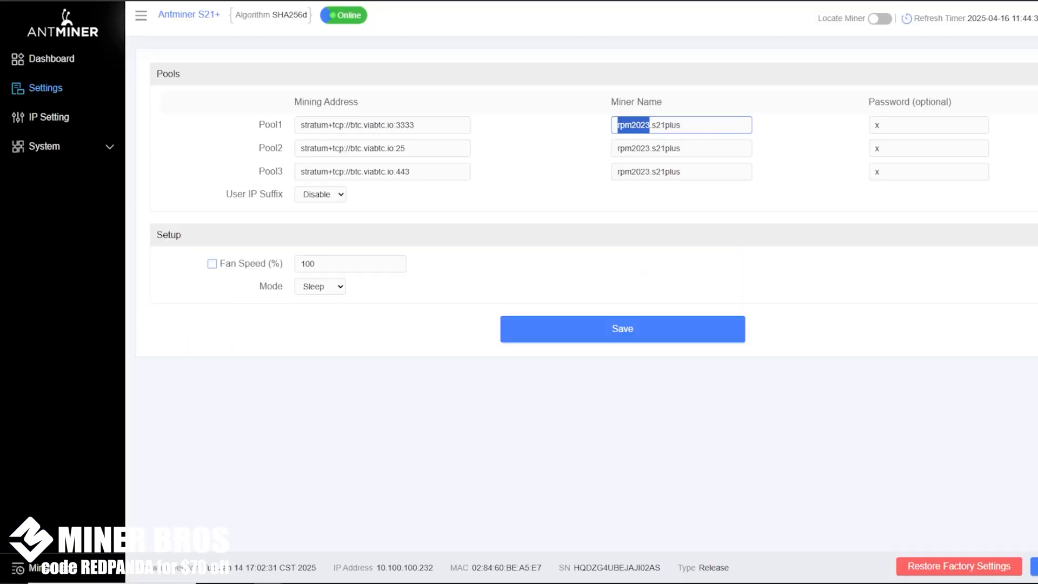
- Set Pool2 and Pool3 to stratum+tcp://btc.viabtc.io on alternate ports 25 and 443
{"action": "left_click", "coordinate": [381, 125]}
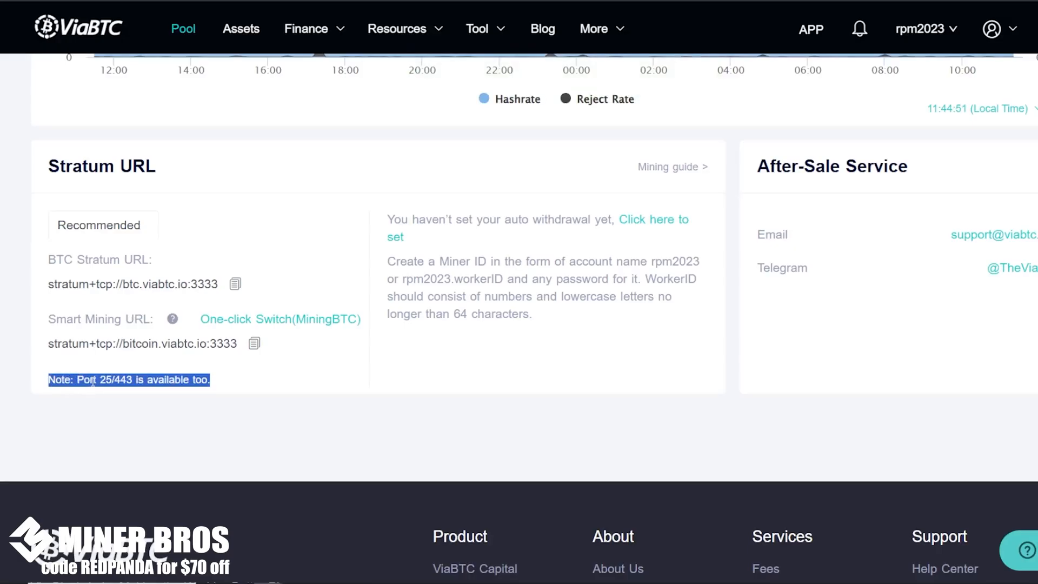
{"action": "left_click_drag", "start_coordinate": [211, 380], "coordinate": [114, 379]}
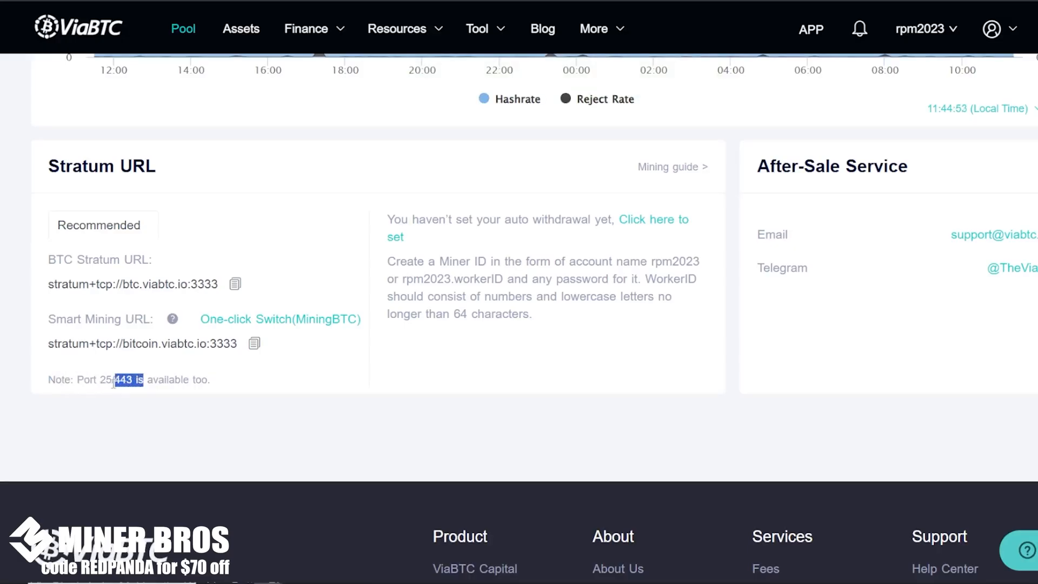
{"action": "left_click_drag", "start_coordinate": [139, 380], "coordinate": [78, 379]}
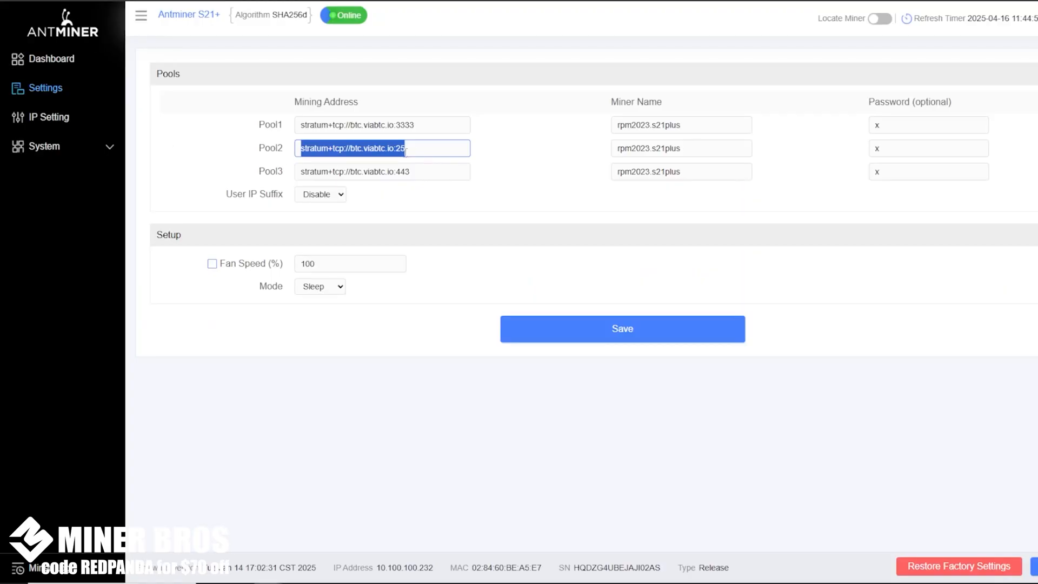
{"action": "left_click", "coordinate": [437, 192]}
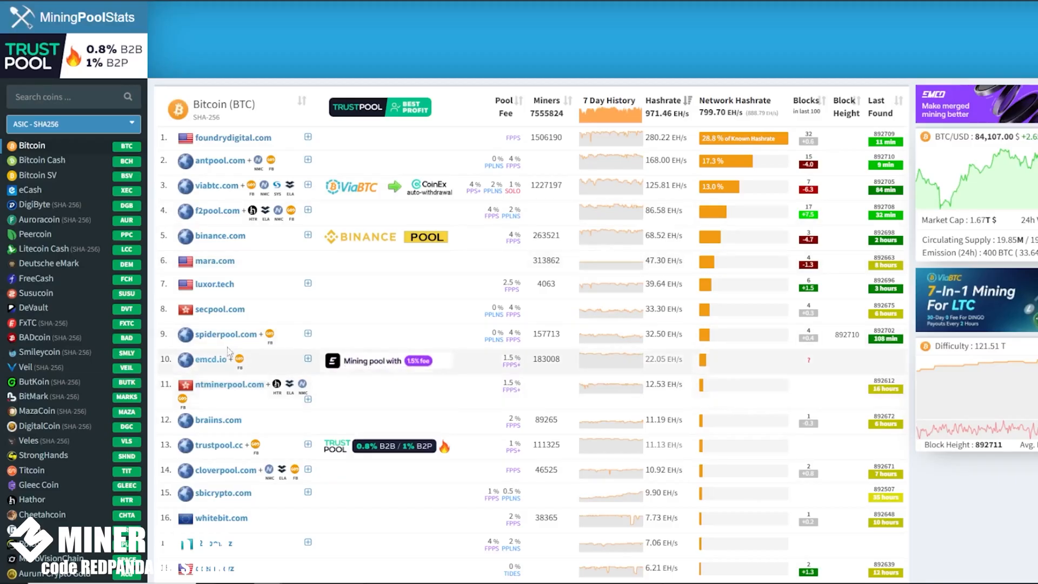
{"action": "mouse_move", "coordinate": [213, 290]}
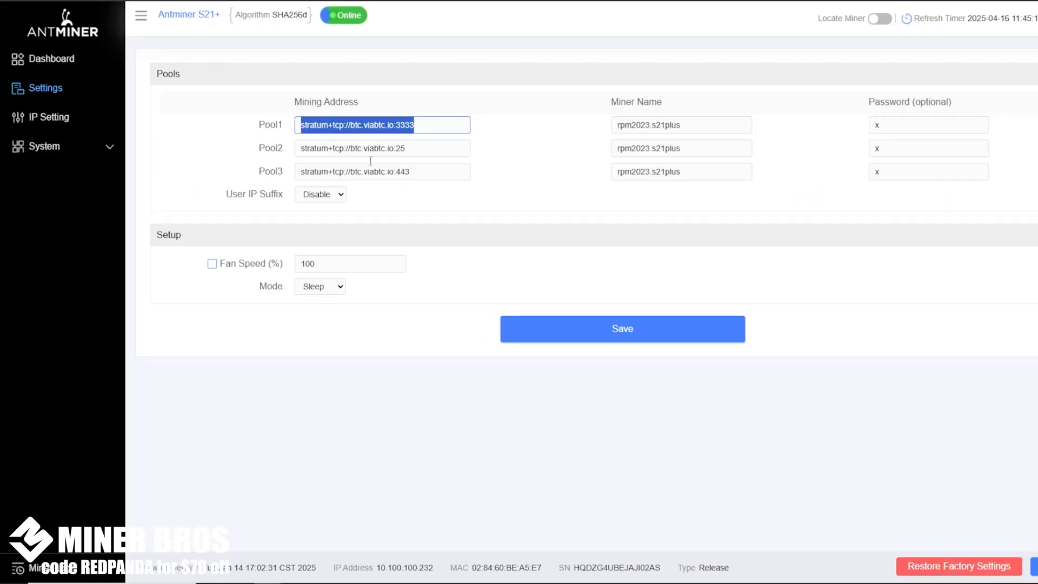
{"action": "left_click", "coordinate": [382, 148]}
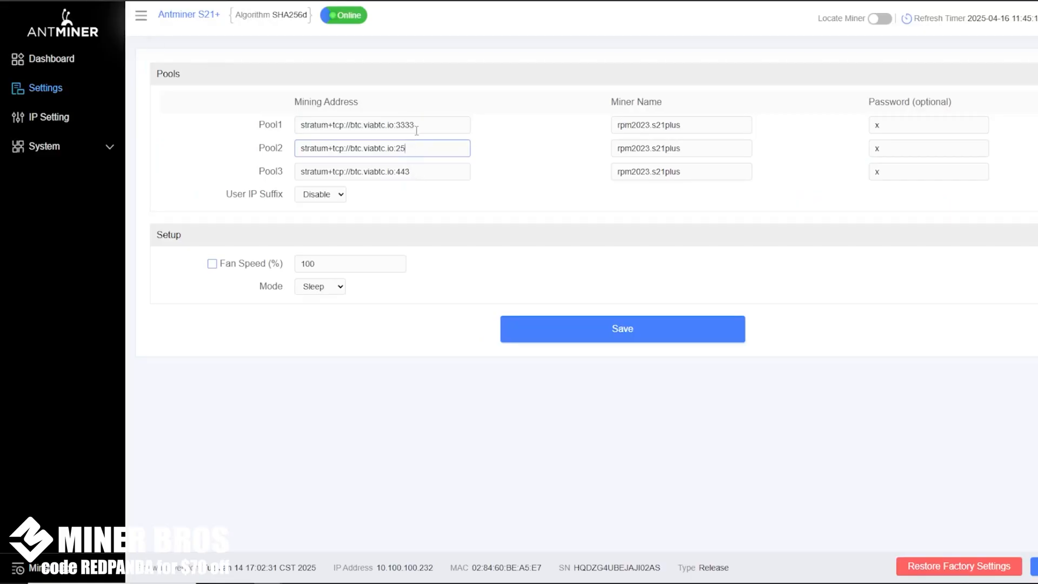
{"action": "triple_click", "coordinate": [382, 124]}
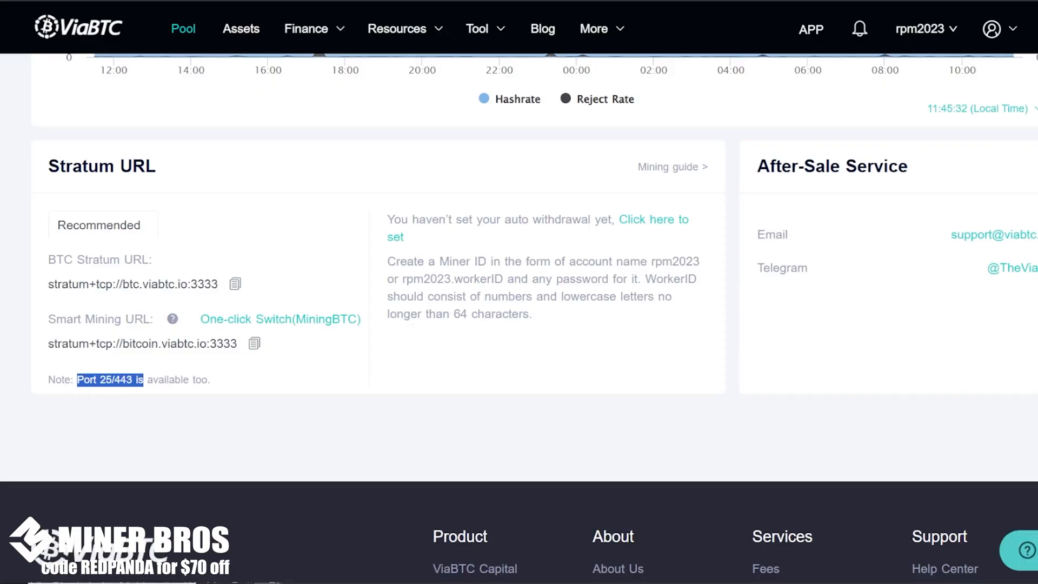
{"action": "mouse_move", "coordinate": [709, 50]}
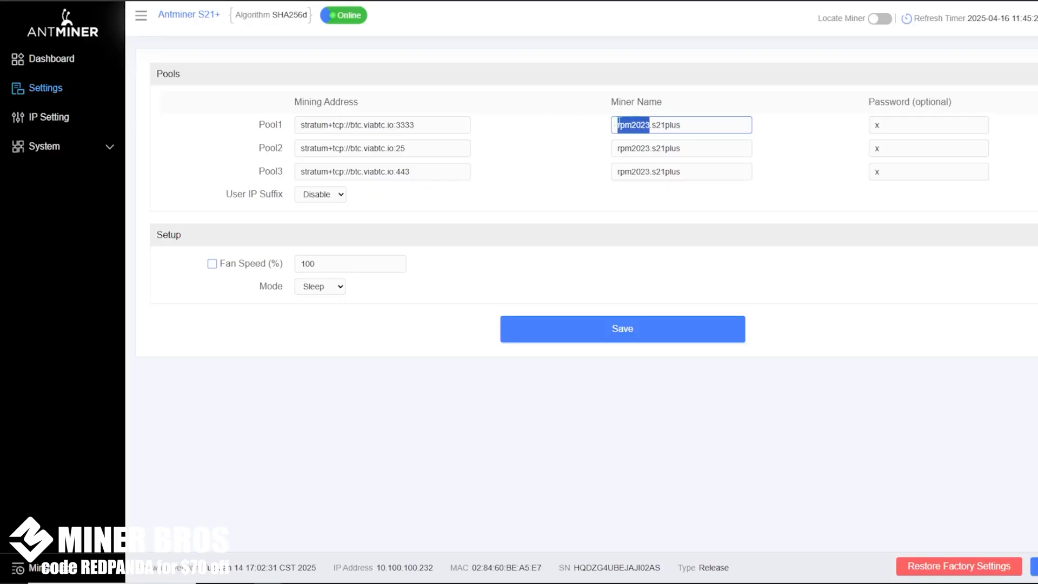
{"action": "left_click", "coordinate": [655, 124]}
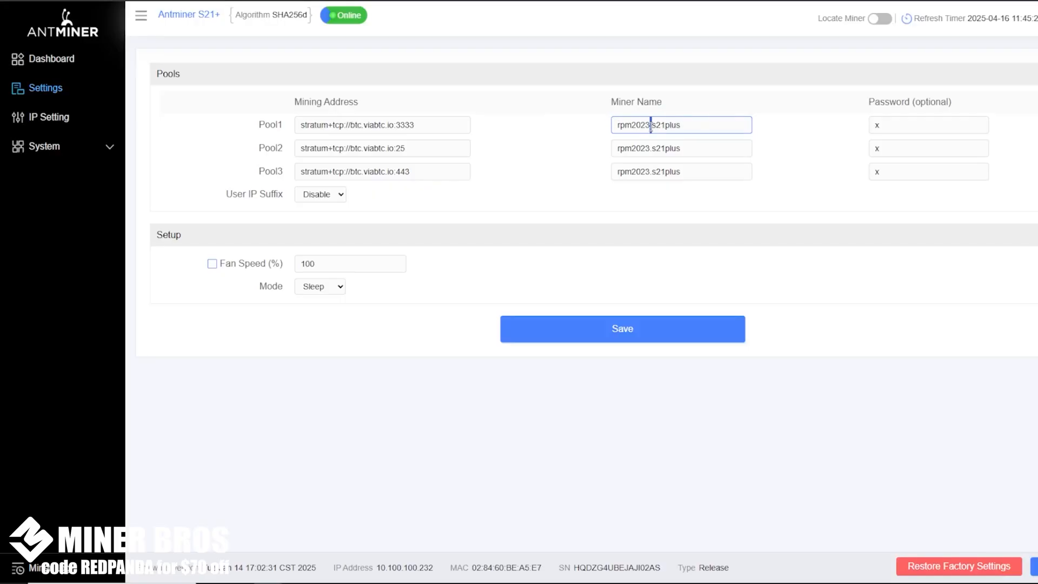
{"action": "double_click", "coordinate": [662, 125]}
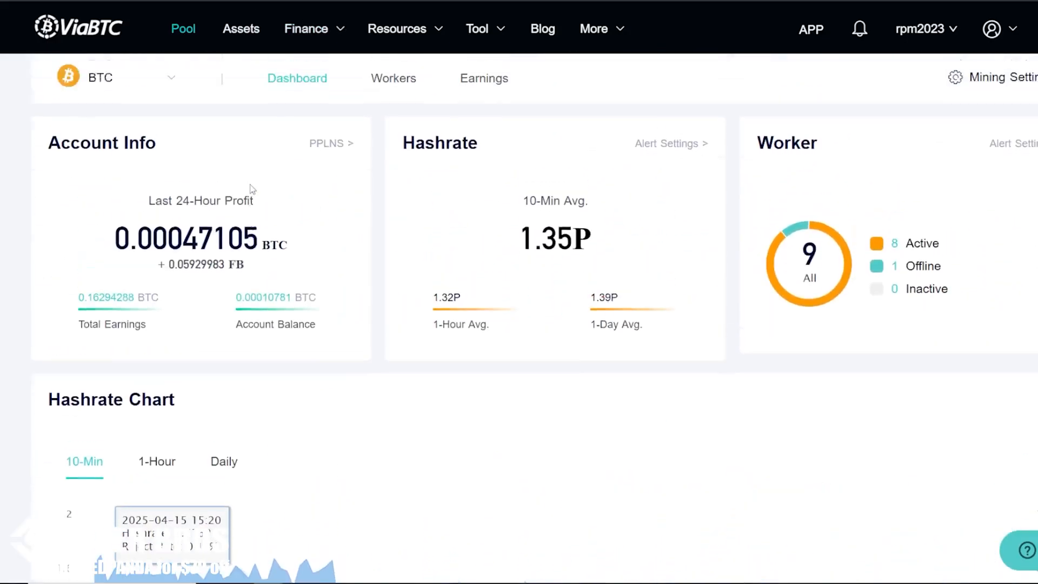
- Review ViaBTC's Worker List showing eight active workers and one offline
{"action": "left_click", "coordinate": [394, 78]}
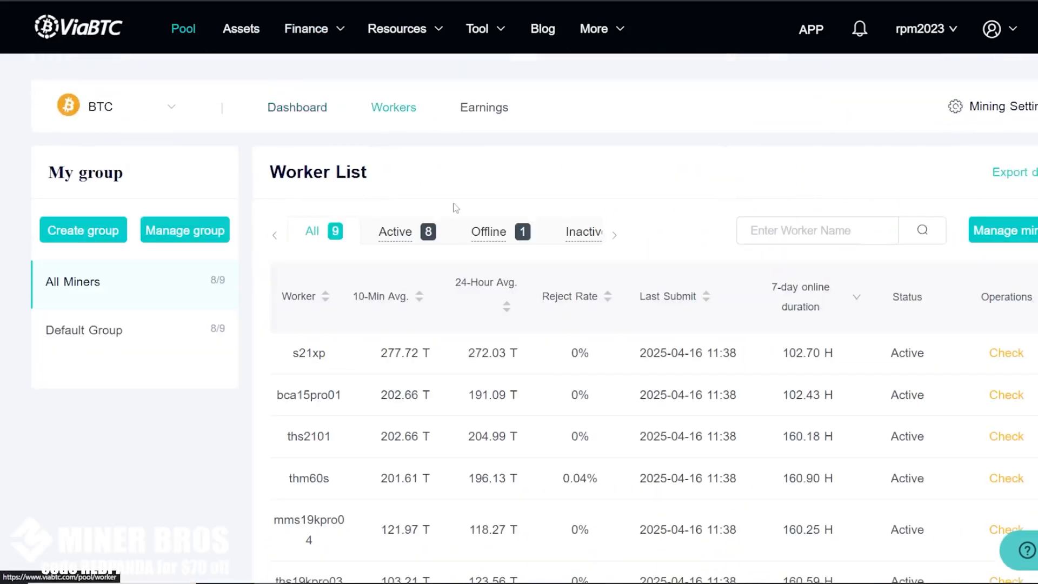
{"action": "scroll", "scroll_direction": "down", "scroll_amount": 3}
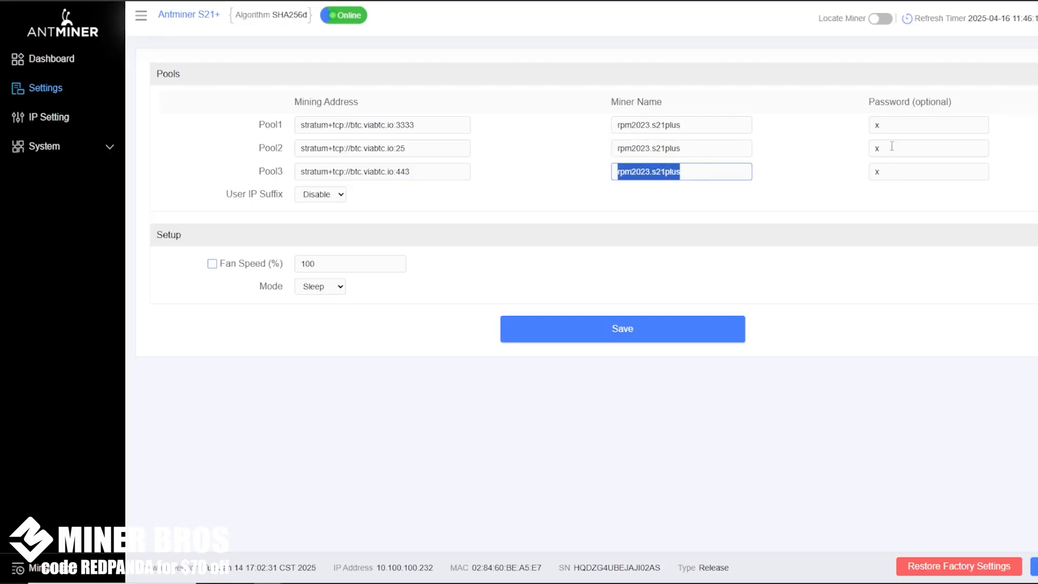
- Switch the miner's Mode from Sleep to Normal
{"action": "left_click", "coordinate": [928, 149]}
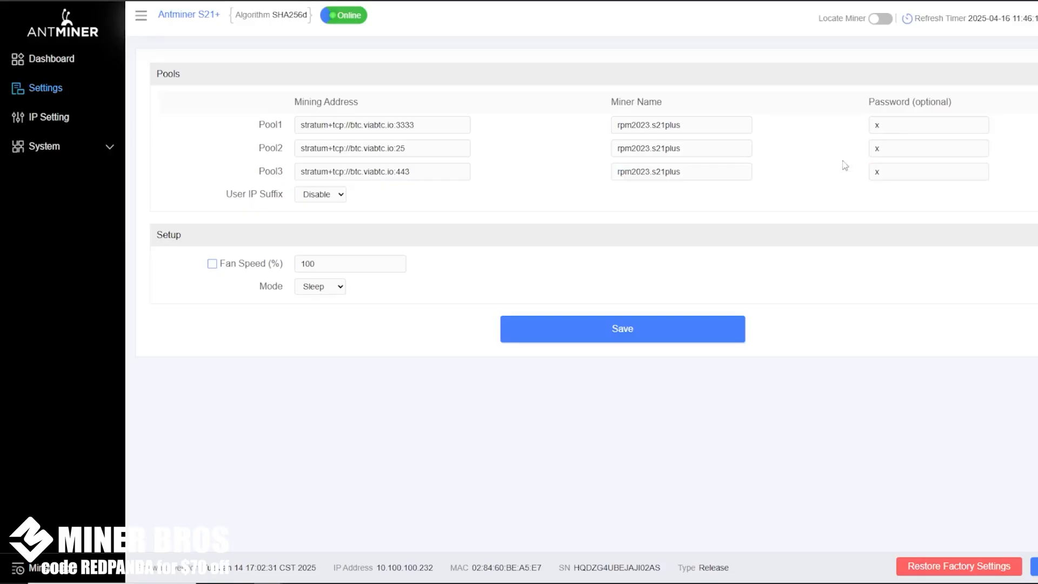
{"action": "left_click", "coordinate": [320, 286]}
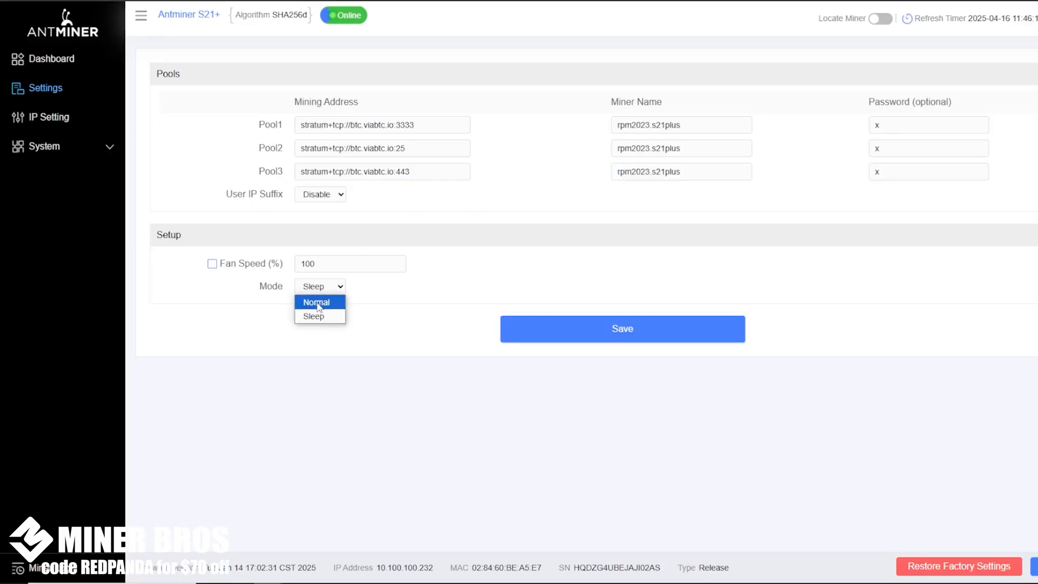
{"action": "left_click", "coordinate": [316, 302]}
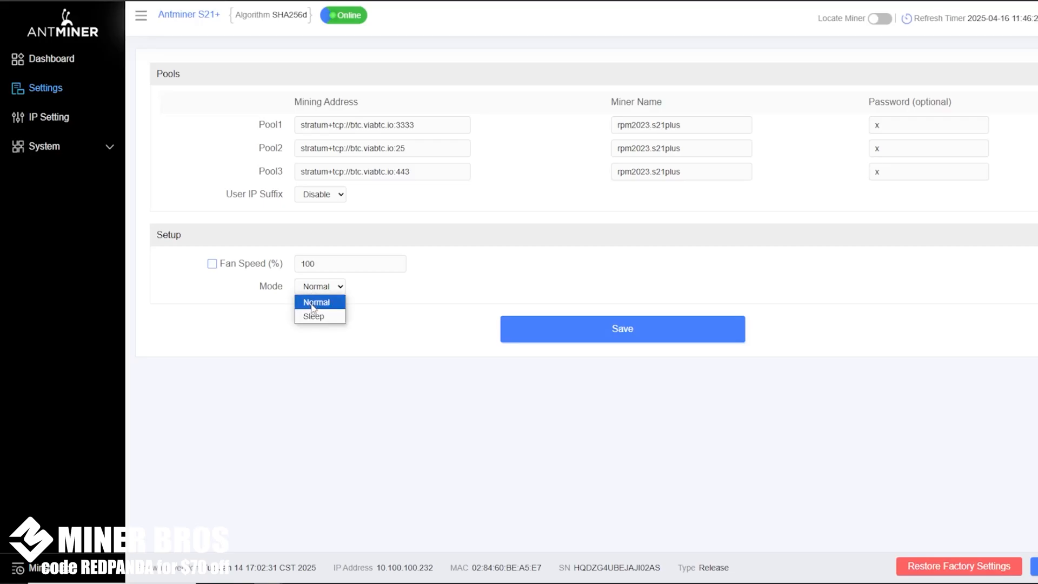
{"action": "left_click", "coordinate": [316, 302]}
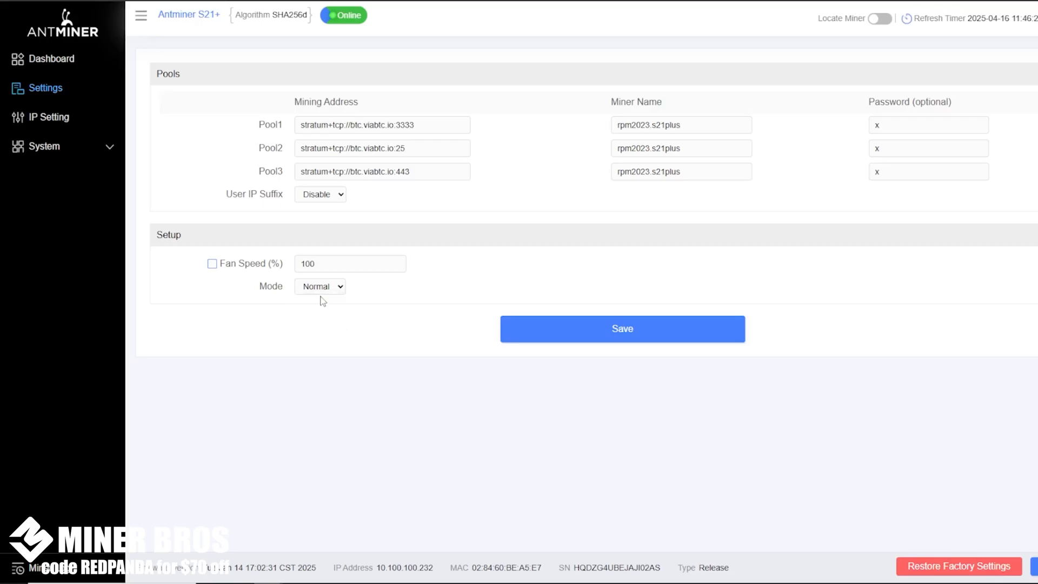
{"action": "mouse_move", "coordinate": [328, 299]}
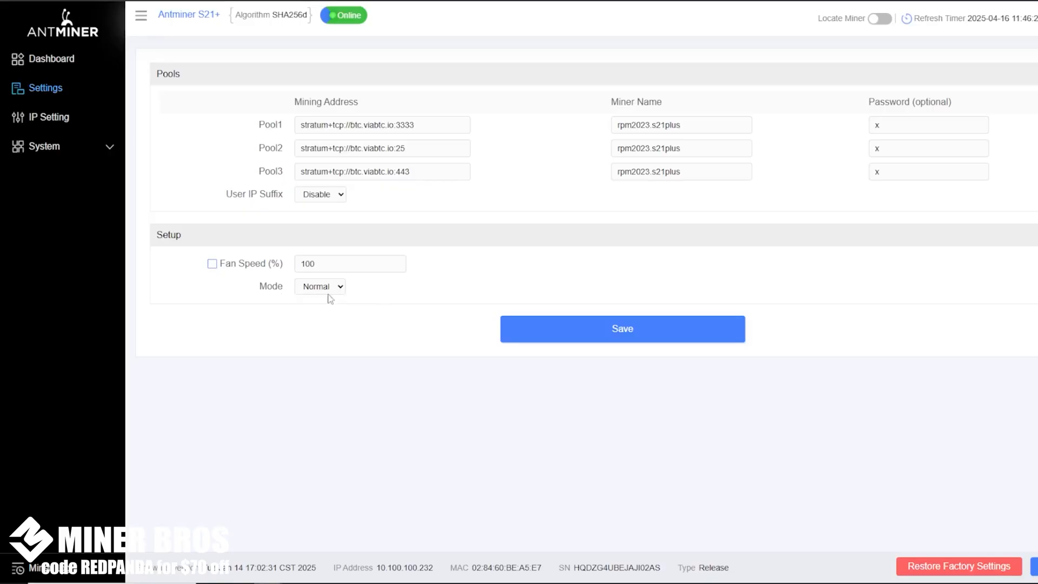
{"action": "mouse_move", "coordinate": [524, 336]}
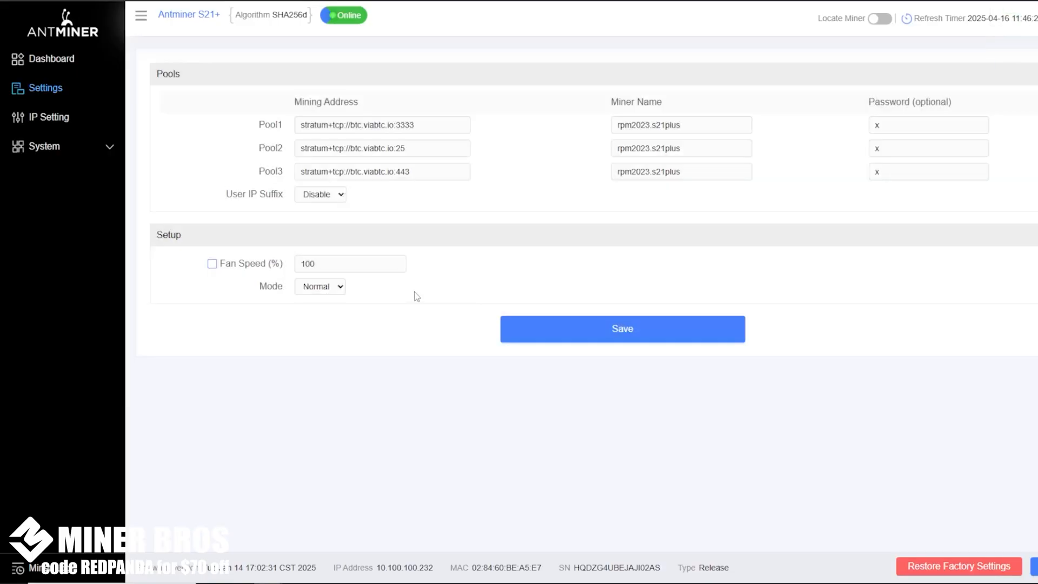
{"action": "mouse_move", "coordinate": [411, 271]}
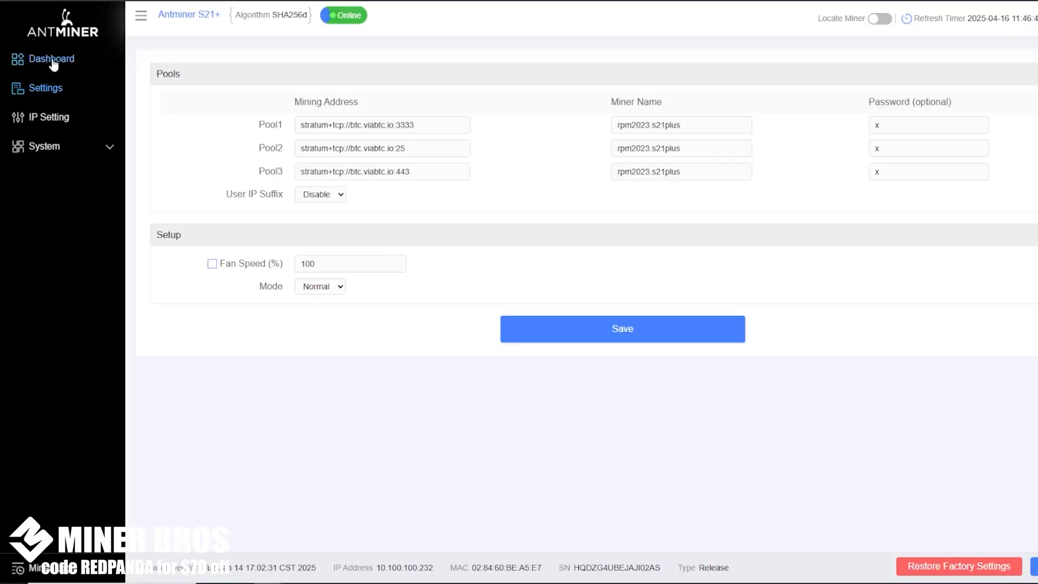
- Return to the Antminer dashboard showing all status indicators Normal
{"action": "left_click", "coordinate": [51, 58]}
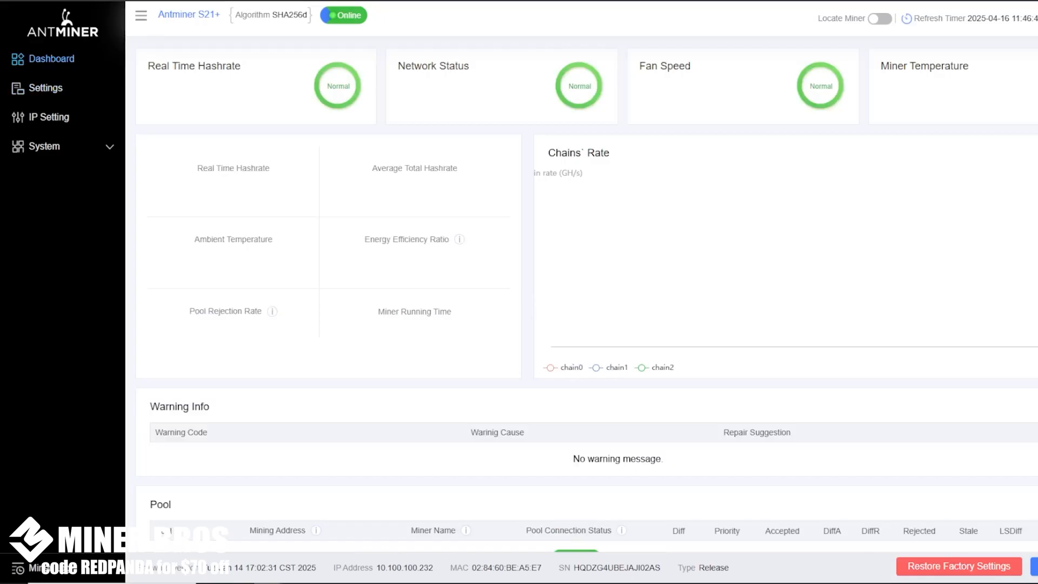